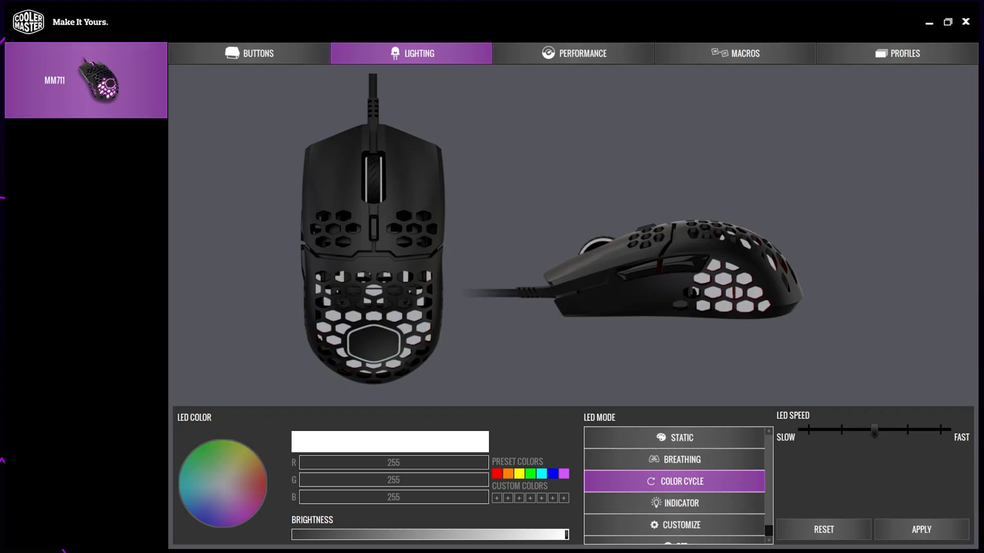
mouse_move(526, 146)
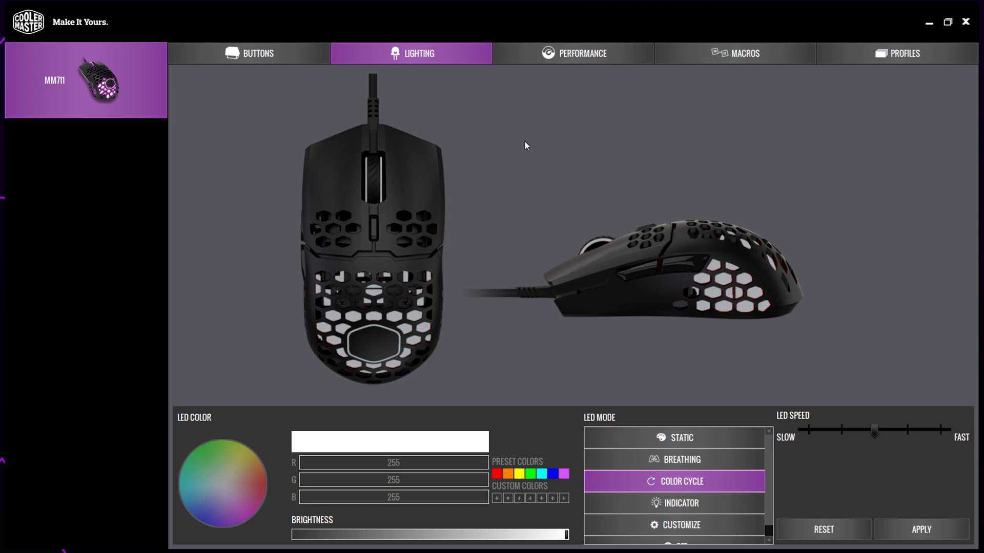
Switch MasterPlus to the MM711's Performance tab showing DPI levels and polling rate.
left_click(572, 53)
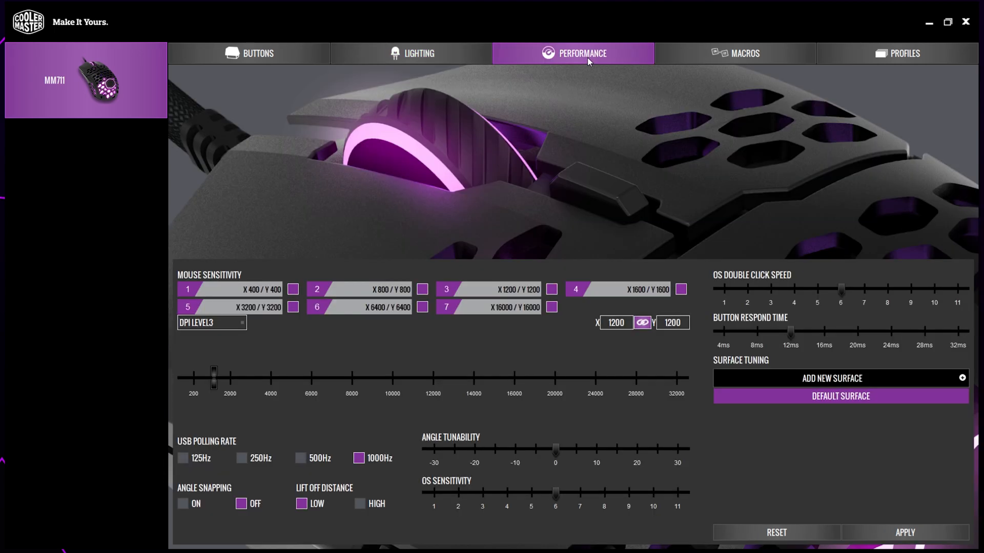
mouse_move(509, 352)
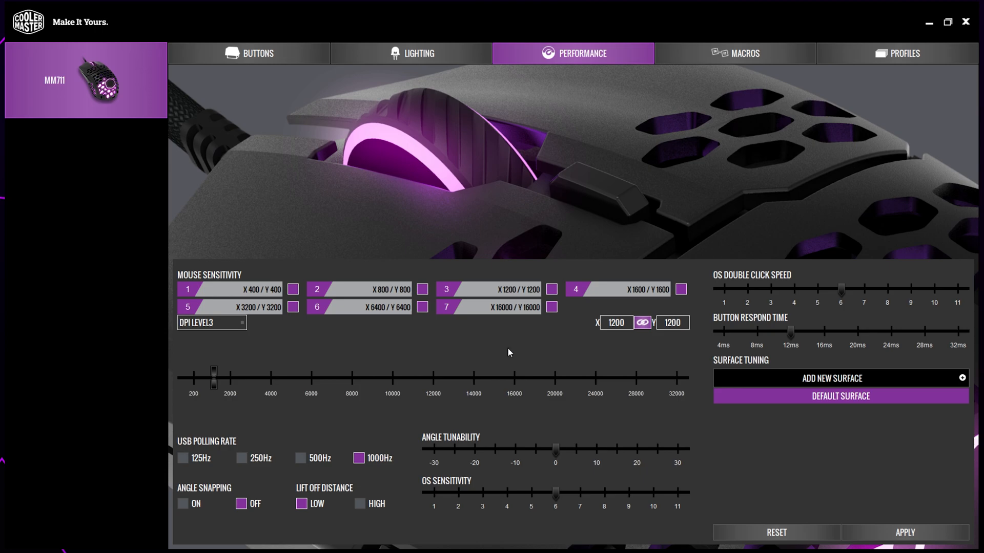
mouse_move(331, 345)
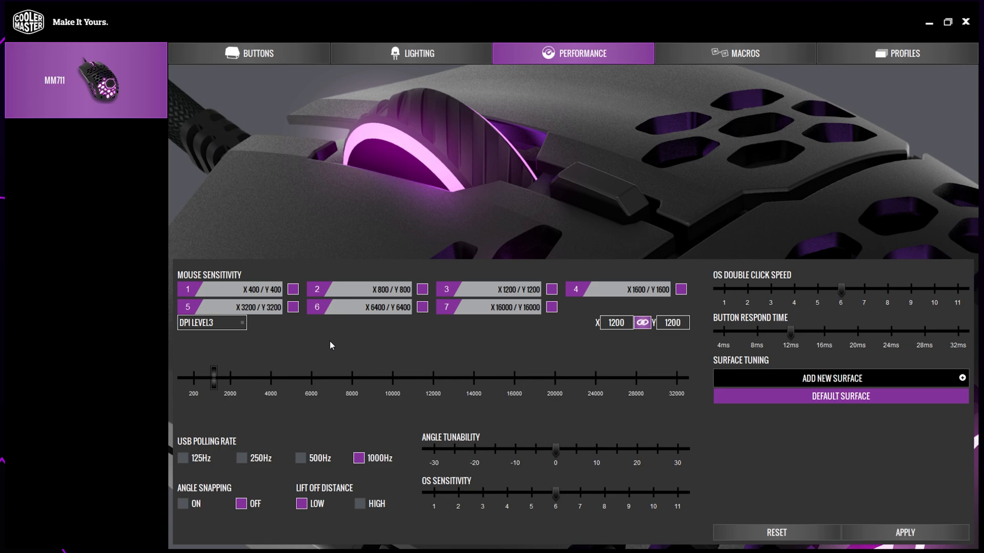
Expand the DPI level dropdown, currently on level 3 (1200 DPI).
left_click(211, 322)
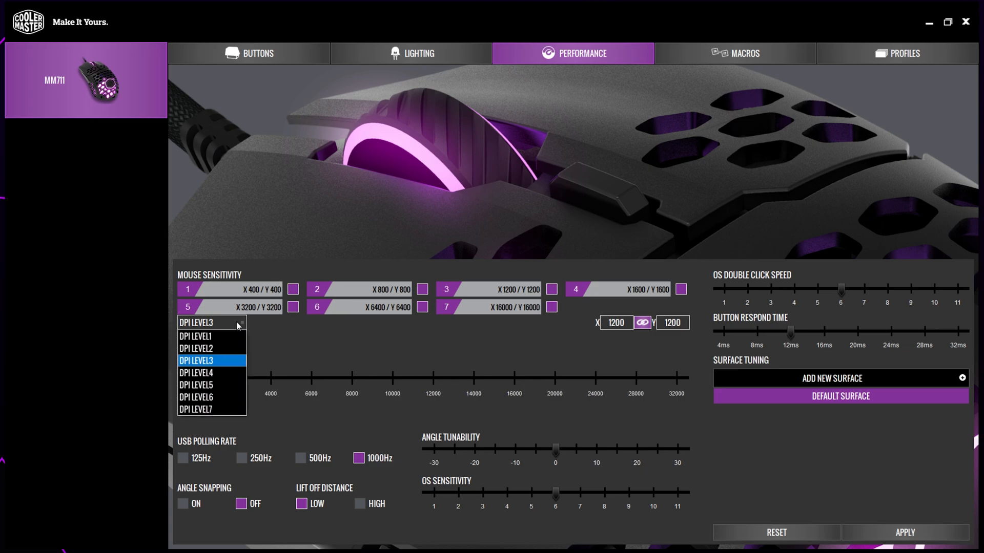
Select DPI level 5 and set it from 3200 to 11000 DPI.
left_click(196, 384)
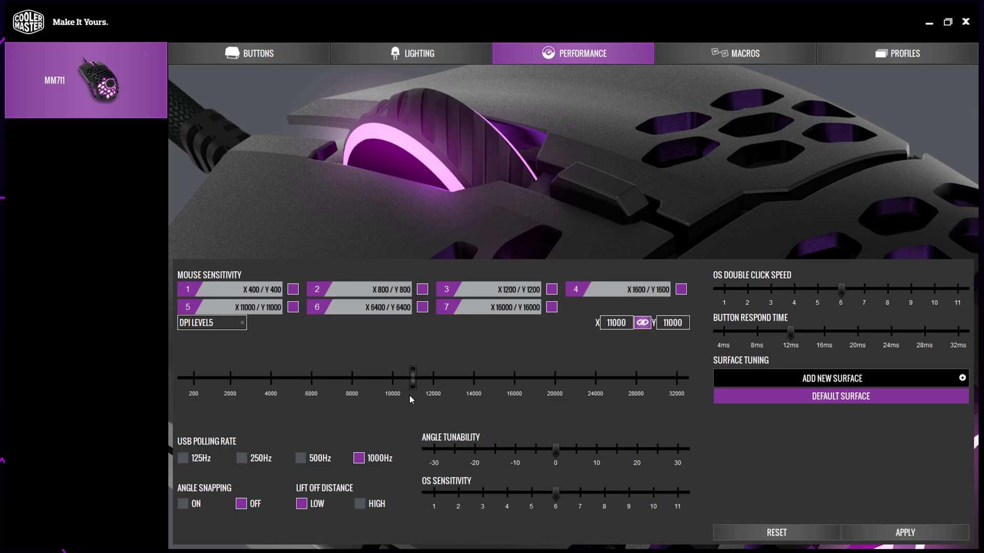
mouse_move(509, 395)
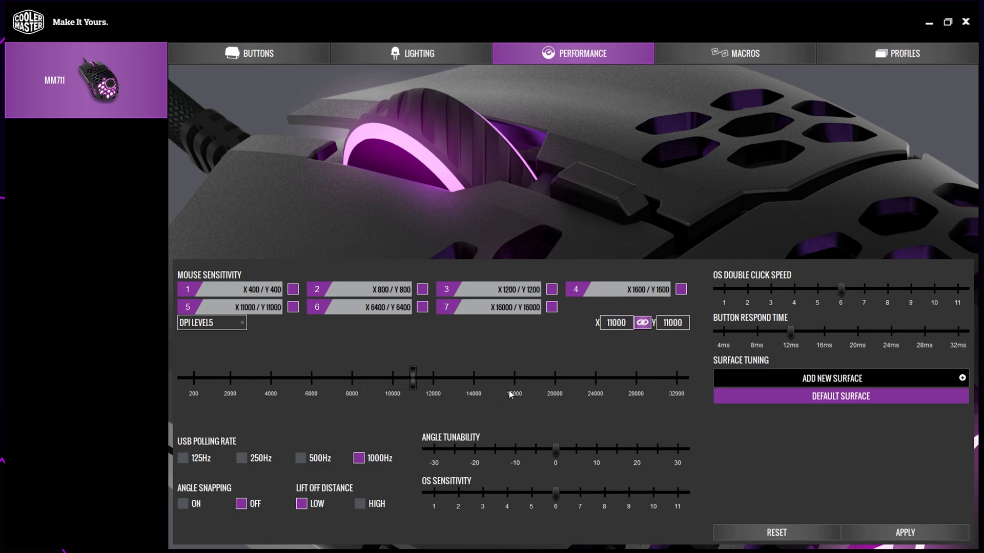
mouse_move(607, 375)
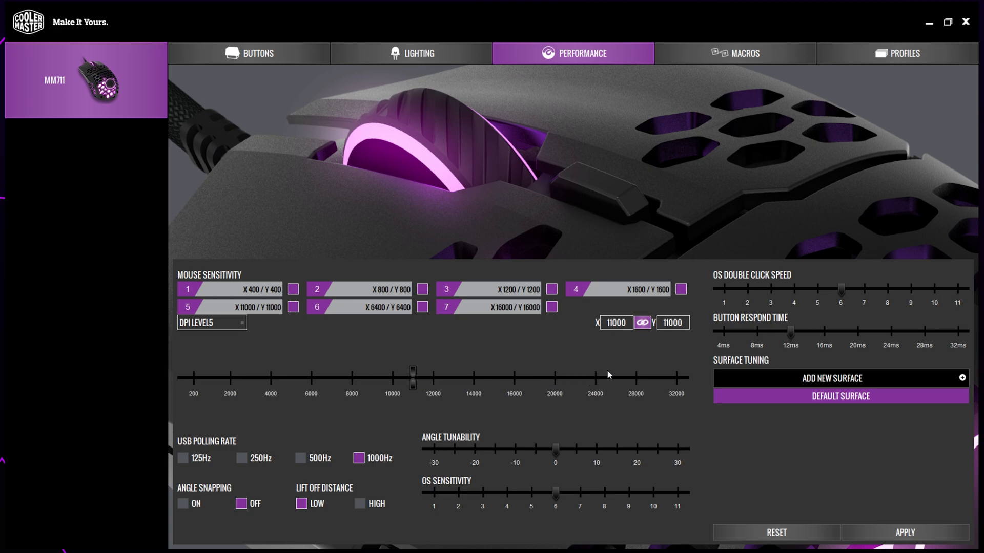
mouse_move(627, 347)
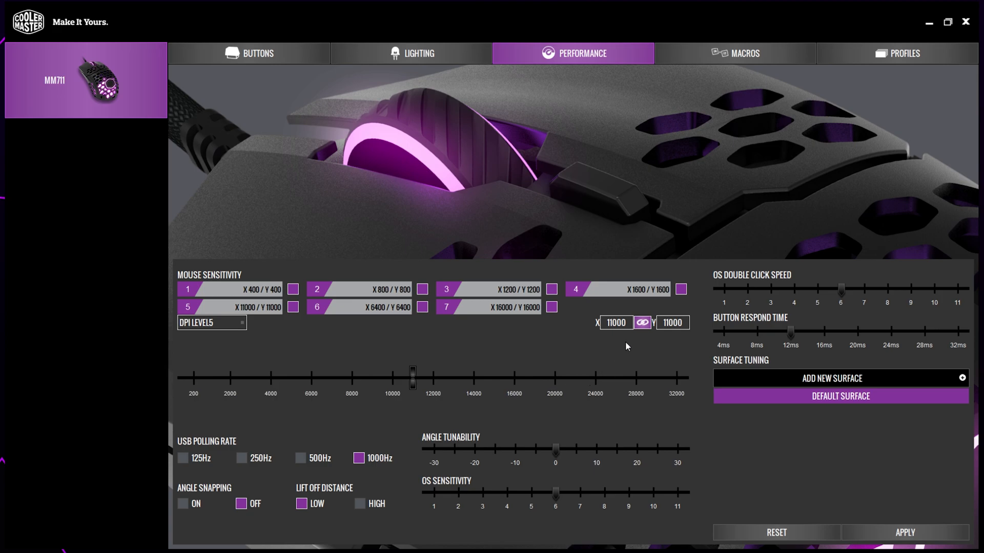
Select the X sensitivity value to replace 11000 with 1600 on both axes.
triple_click(615, 323)
type("1600")
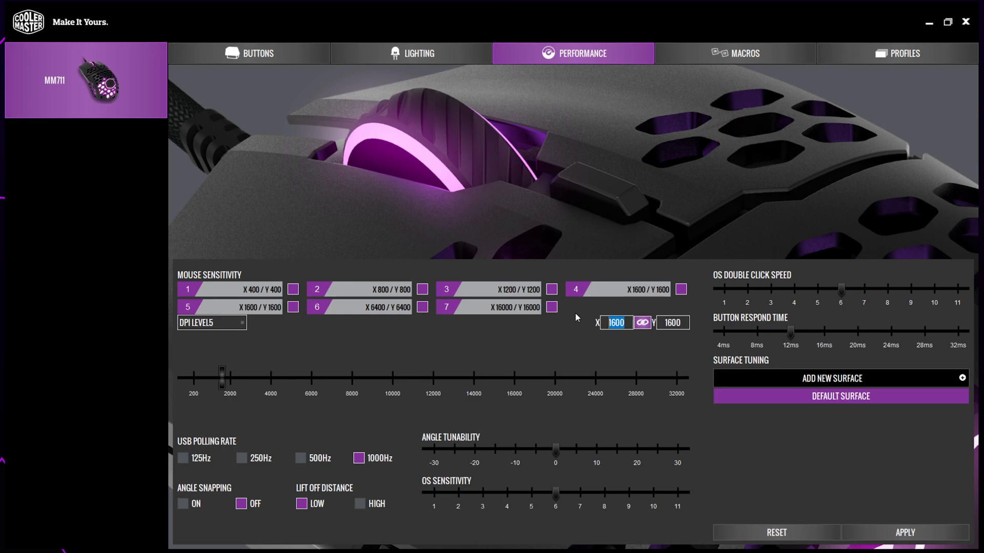
mouse_move(581, 351)
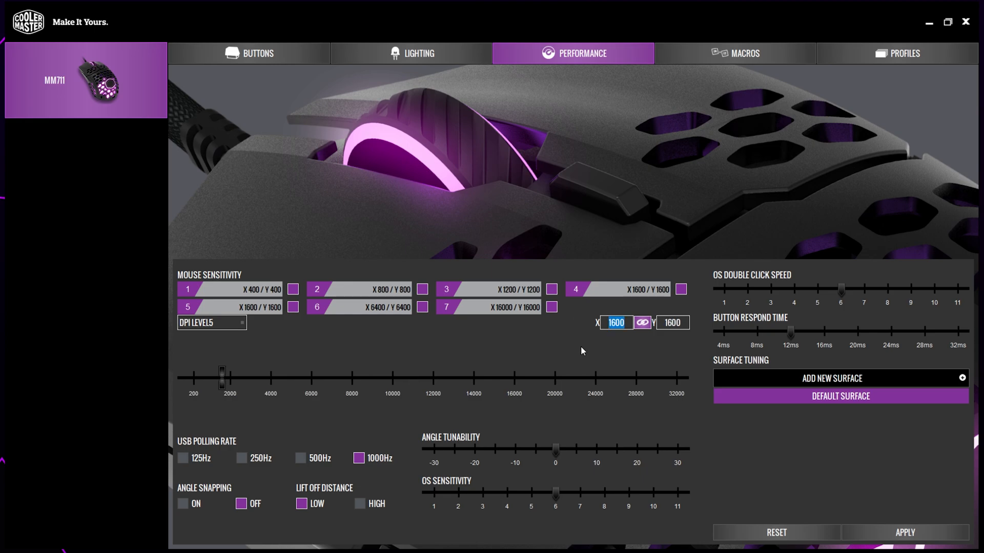
mouse_move(599, 368)
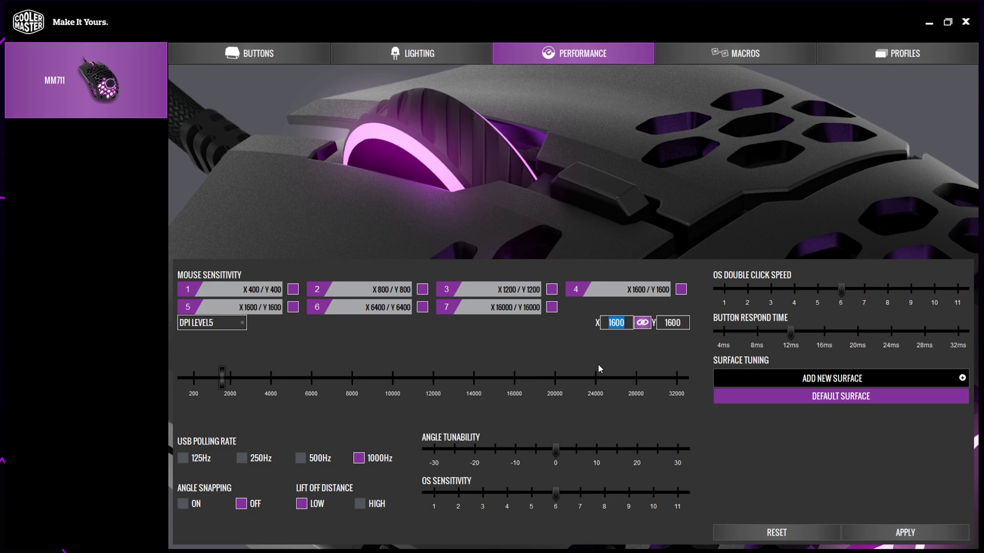
mouse_move(645, 332)
type("1800")
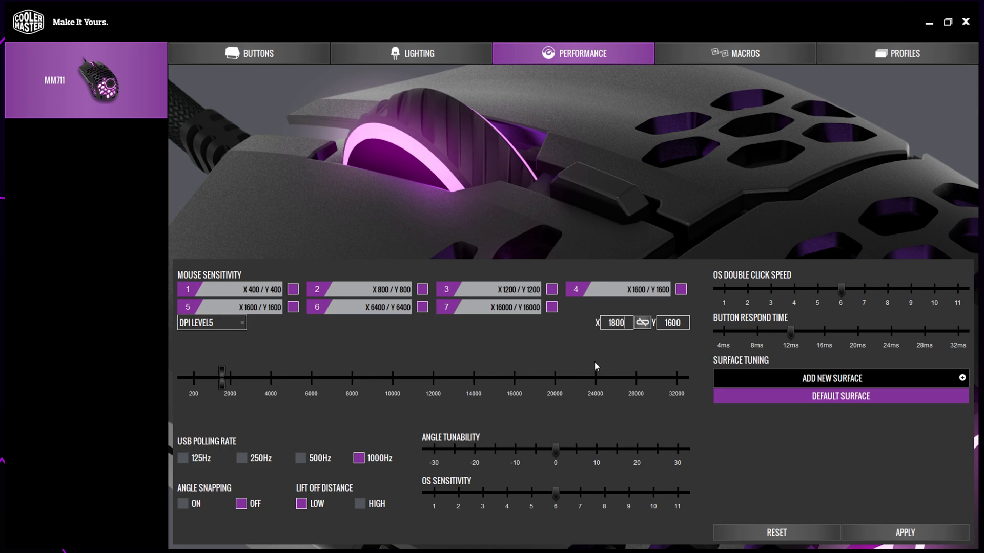
mouse_move(675, 359)
type("1000")
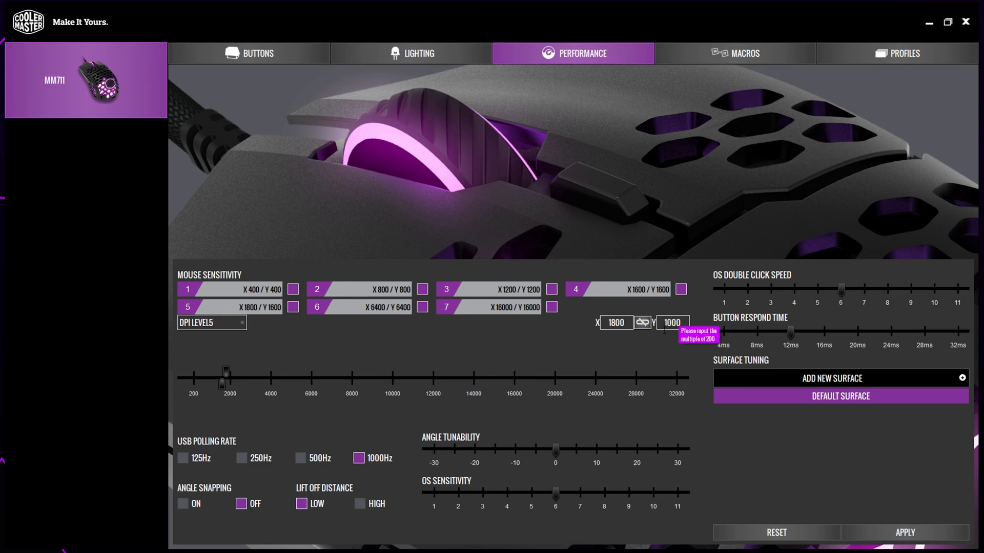
mouse_move(641, 356)
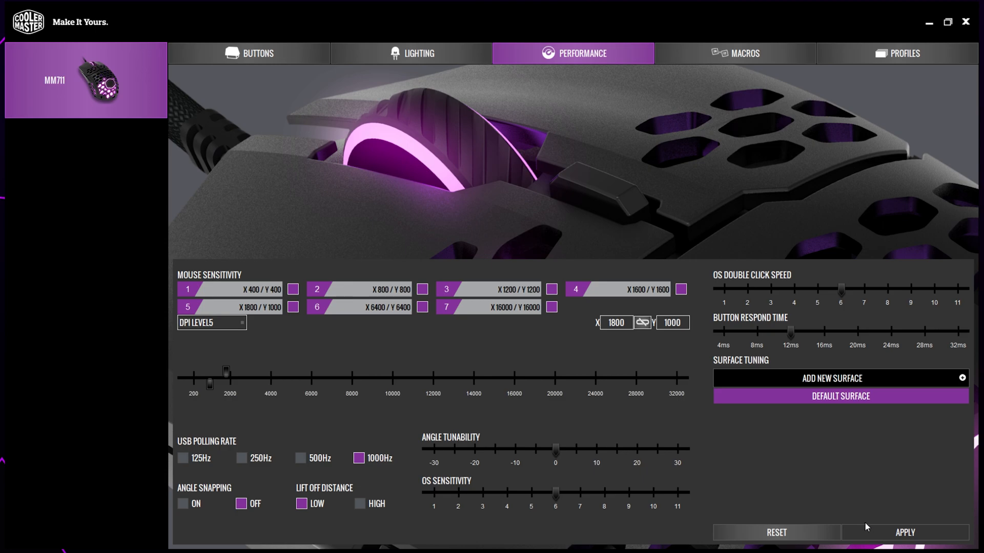
mouse_move(833, 512)
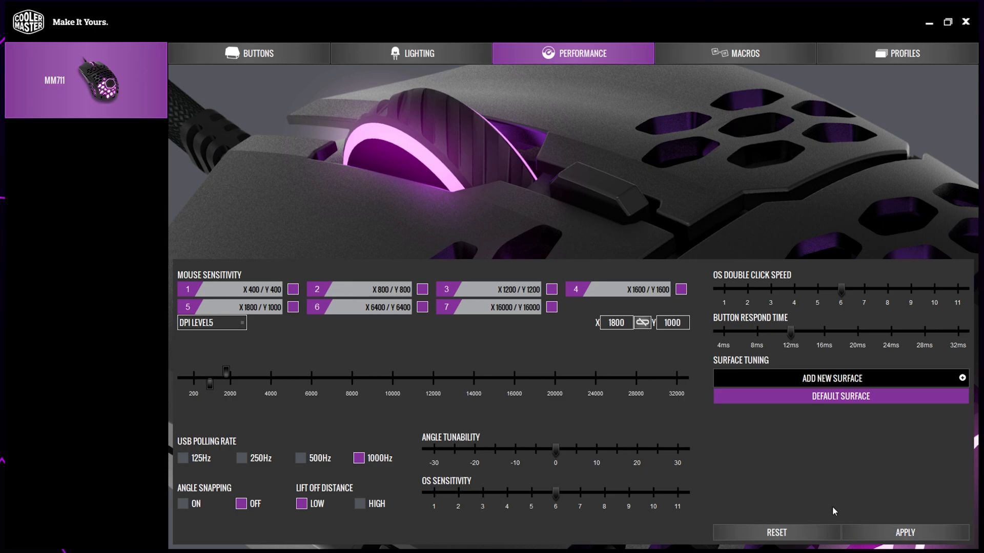
mouse_move(834, 502)
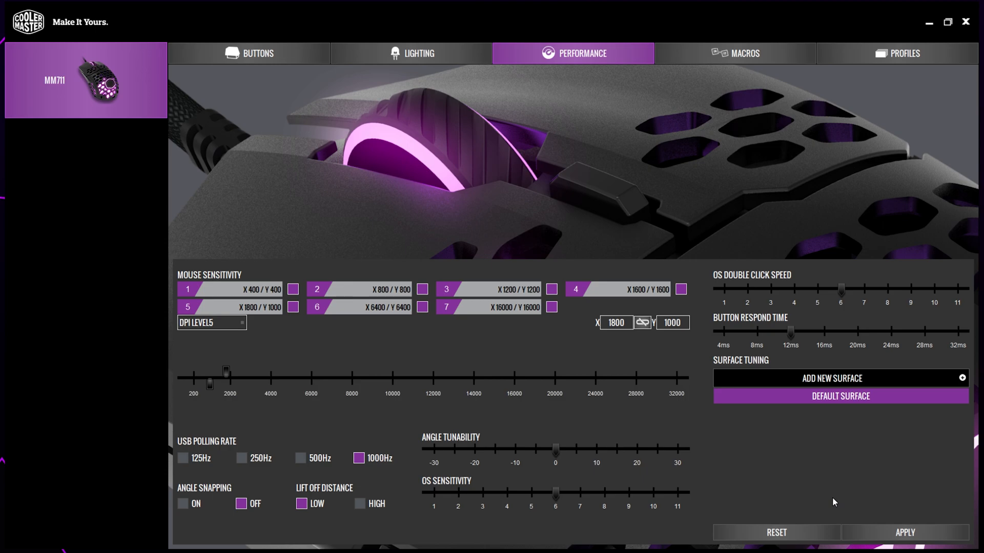